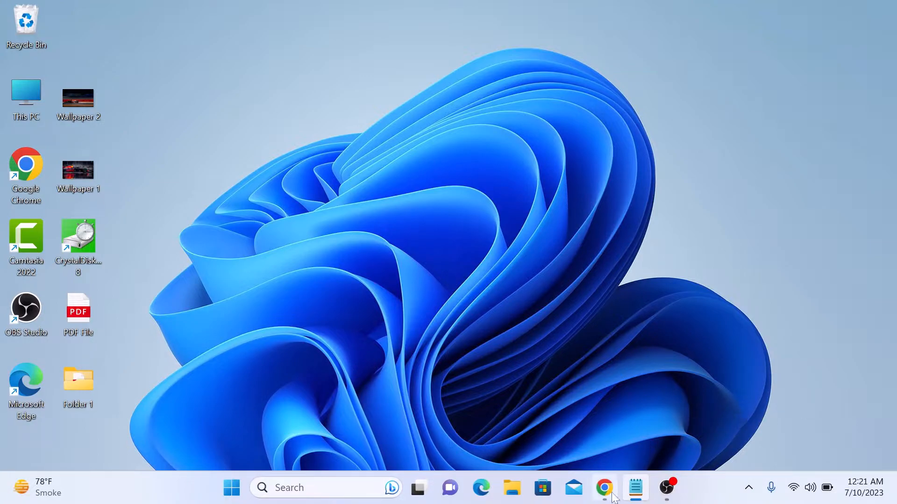
Step: Launch Google Chrome to check that New Incognito window is still offered in its menu
left_click(605, 488)
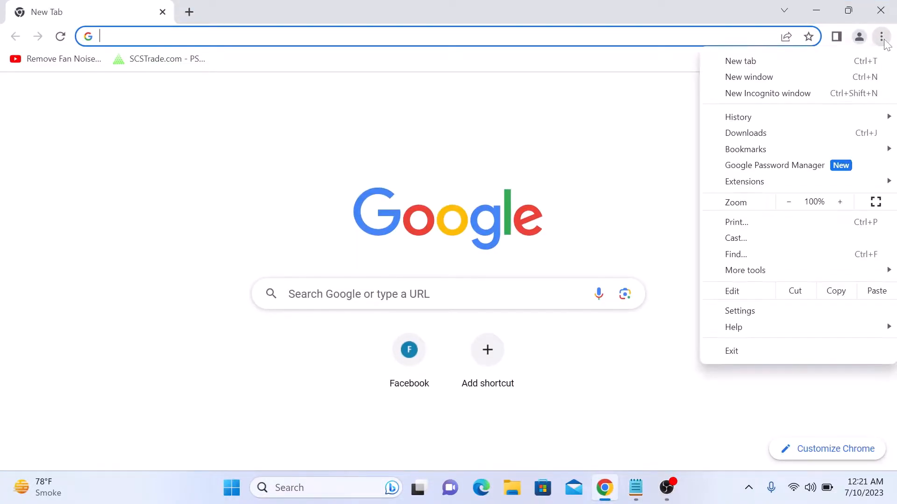
mouse_move(768, 93)
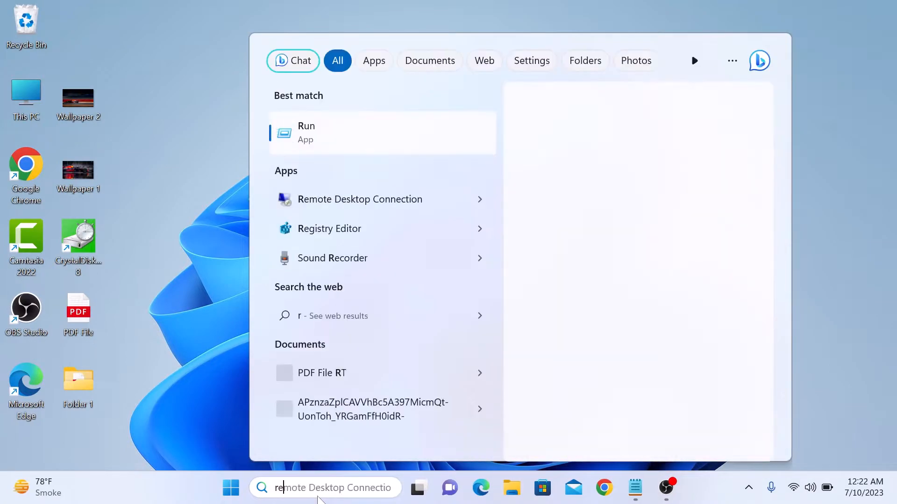
Step: Search Windows for 'regedit' and launch Registry Editor
type("regedit")
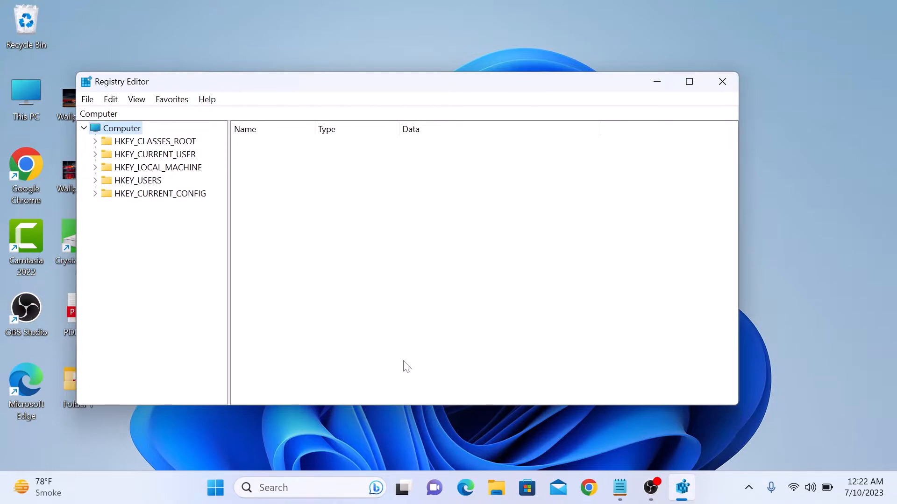
Step: Expand HKEY_LOCAL_MACHINE\SOFTWARE and locate the Policies key
left_click(157, 167)
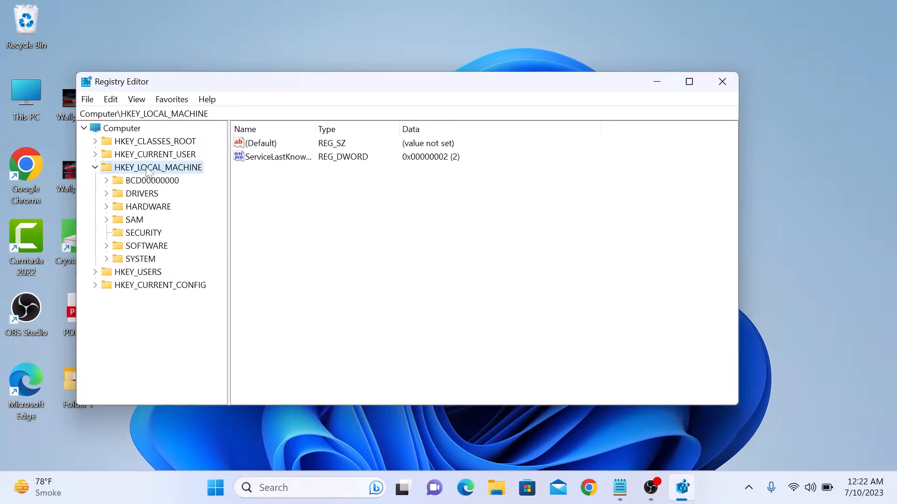
mouse_move(147, 254)
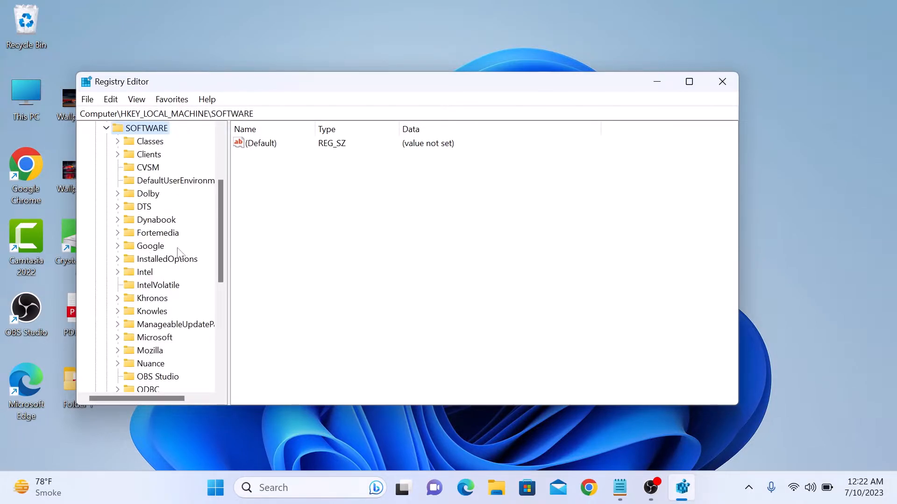
scroll("down", 3)
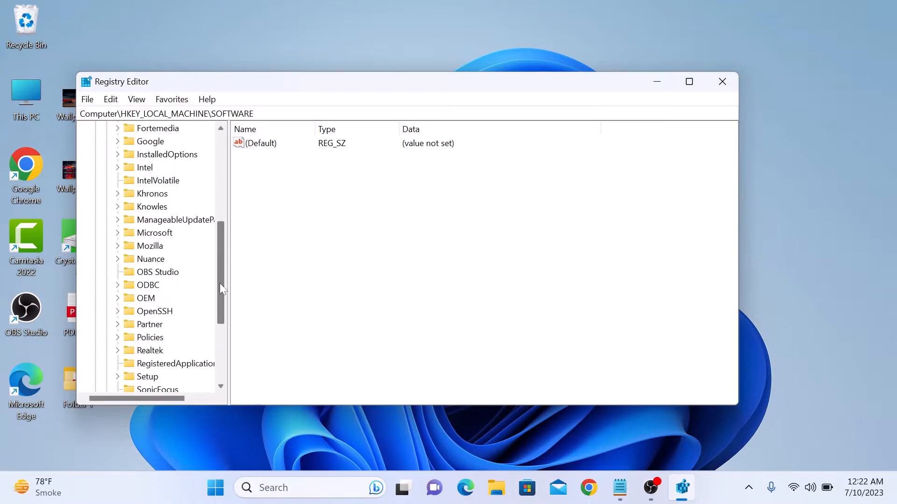
scroll("down", 3)
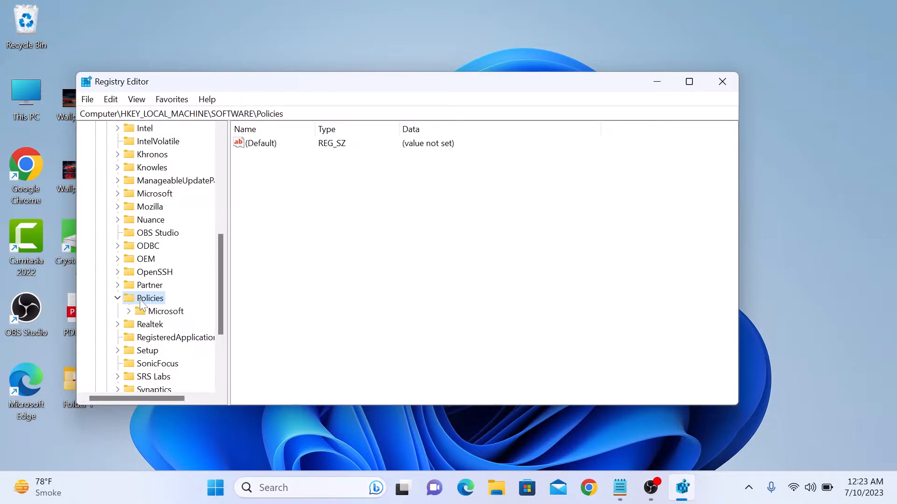
Step: Create a new key named Google under Policies
right_click(150, 298)
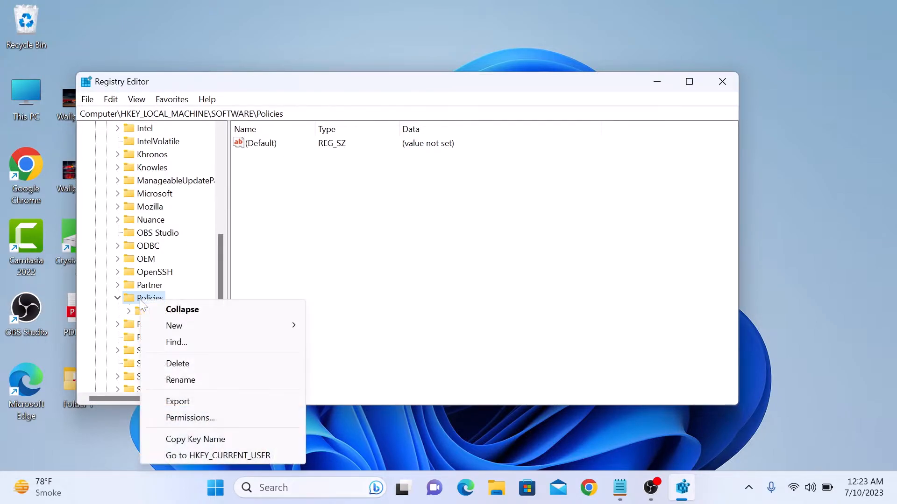
mouse_move(174, 325)
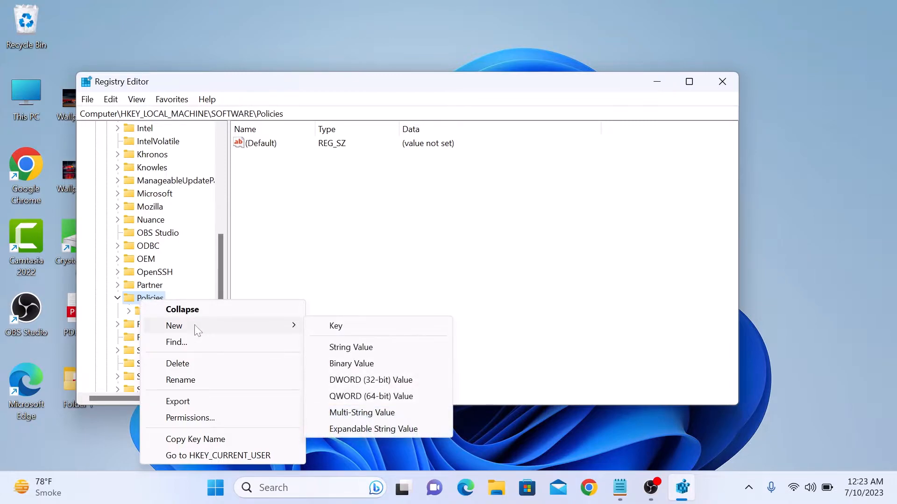
left_click(335, 326)
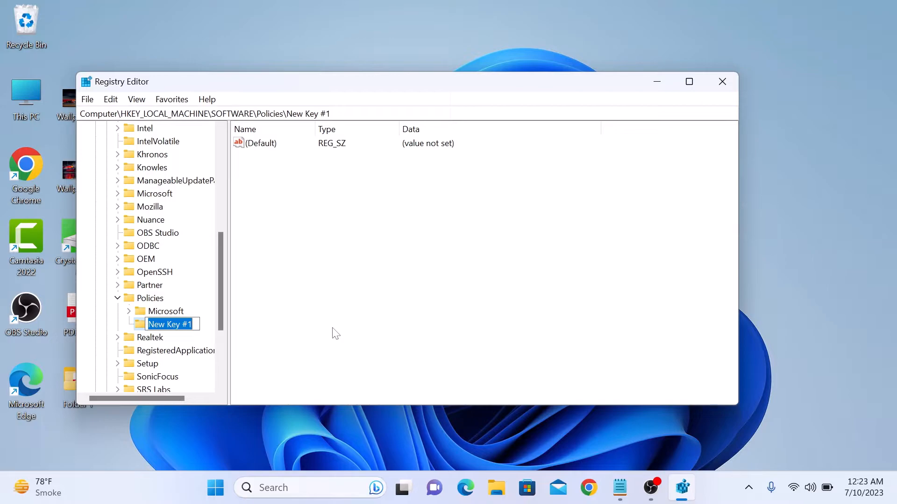
type("Google")
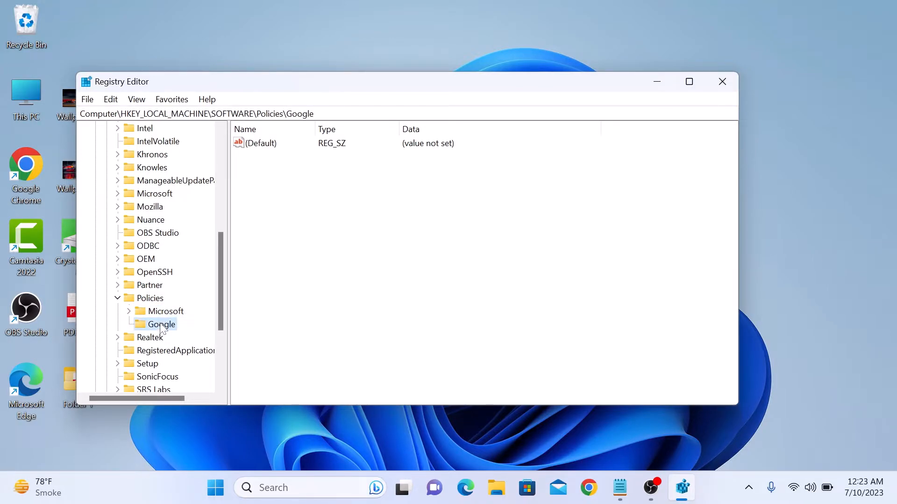
Step: Create a new key named Chrome under Google and select it
right_click(160, 324)
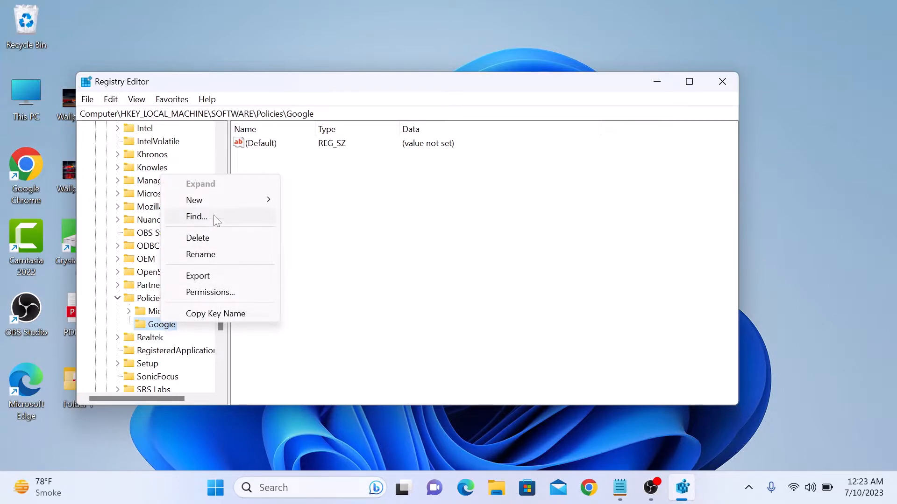
mouse_move(194, 200)
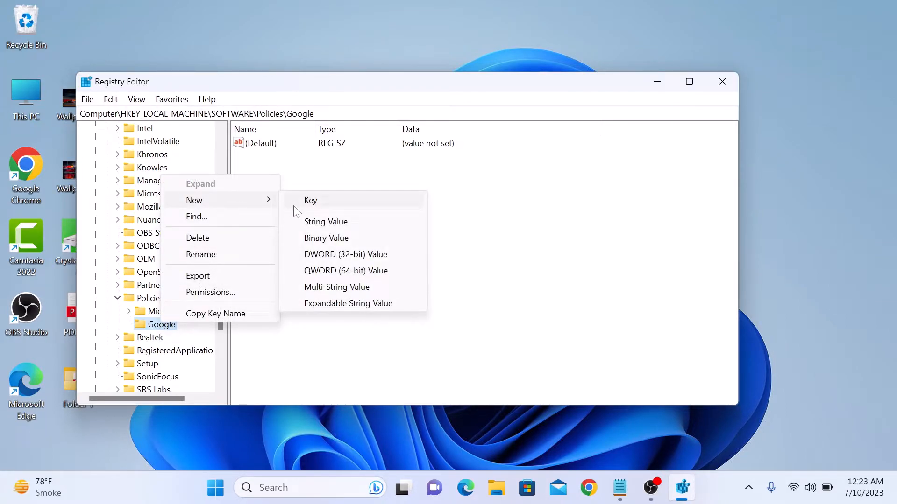
left_click(310, 200)
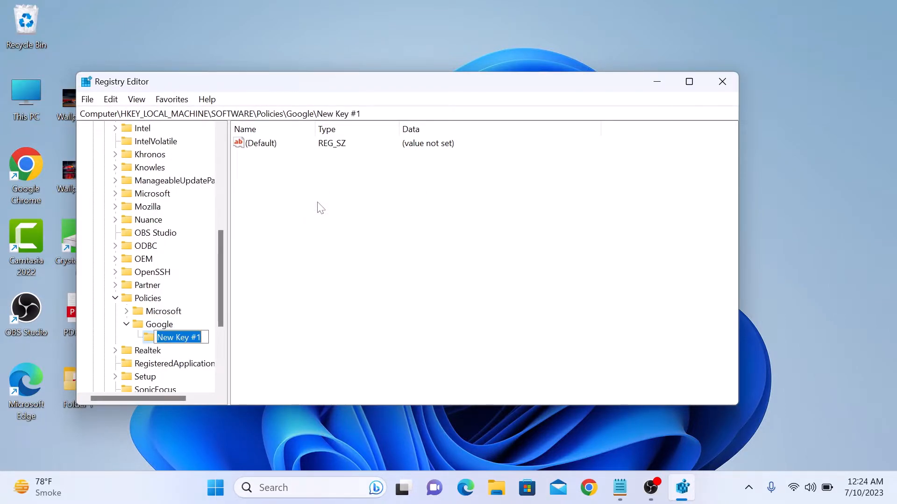
type("Chrome")
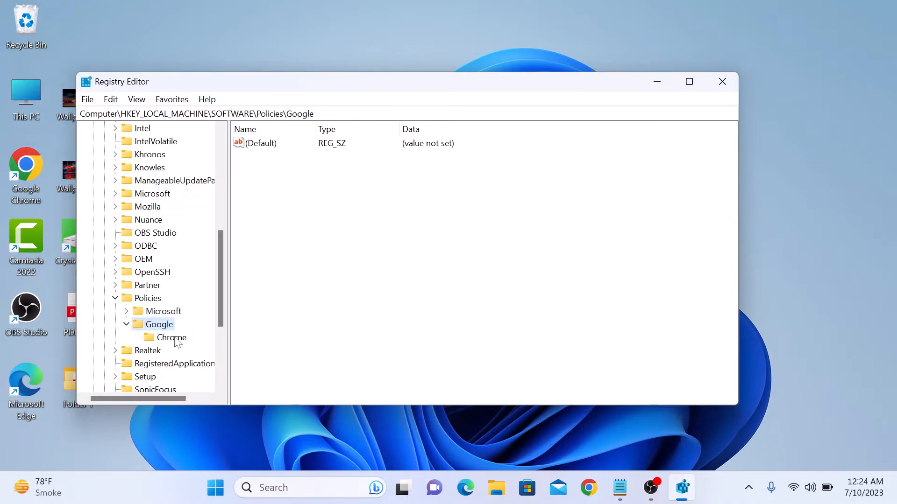
left_click(170, 337)
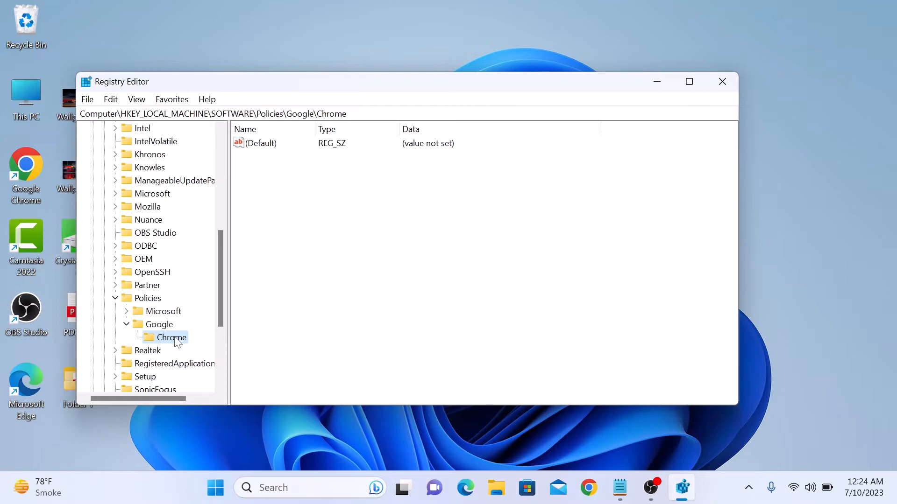
Step: Add a 32-bit DWORD value named IncognitoModeAvailability to the Chrome key
right_click(170, 337)
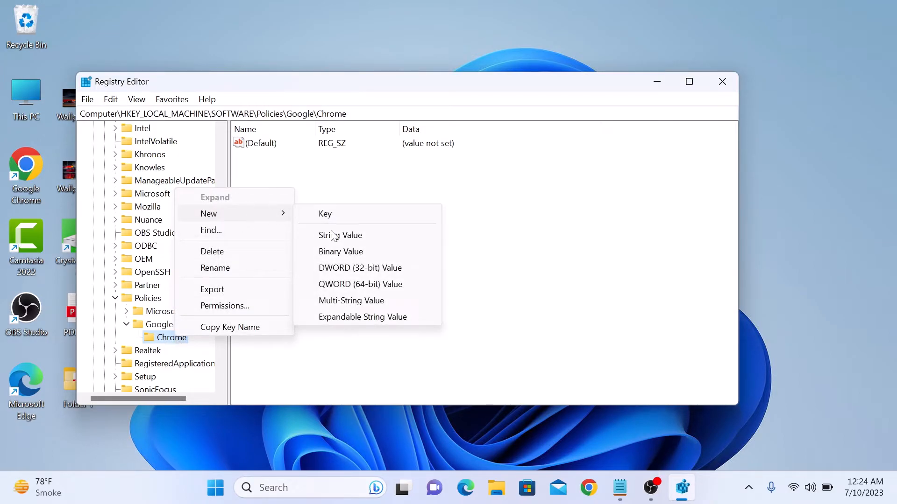
mouse_move(380, 273)
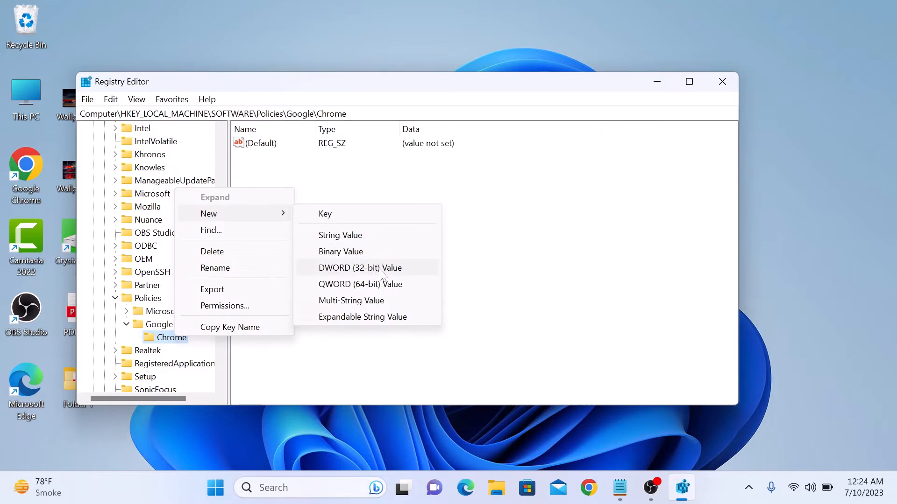
left_click(359, 268)
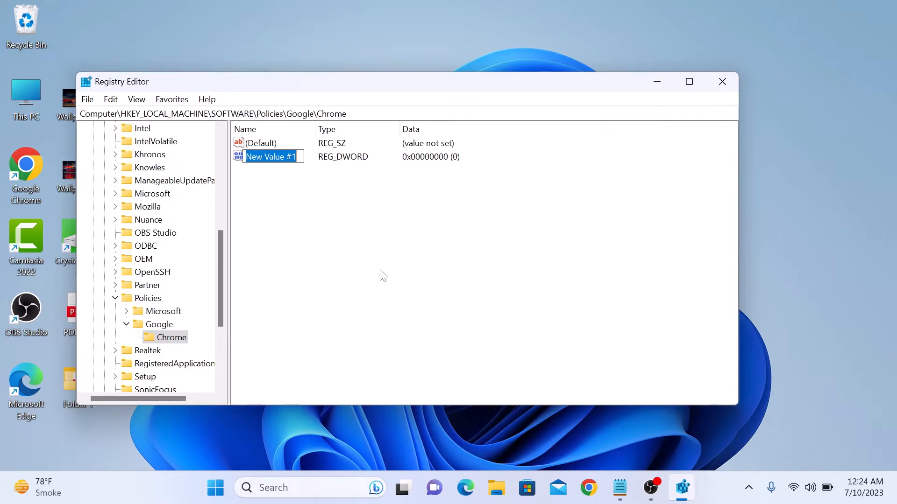
type("Inc")
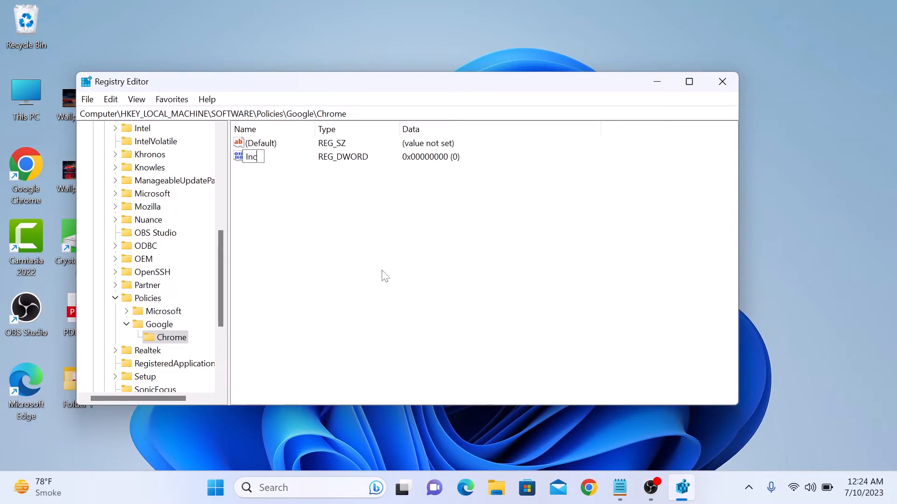
type("IncognitoModeAvailability")
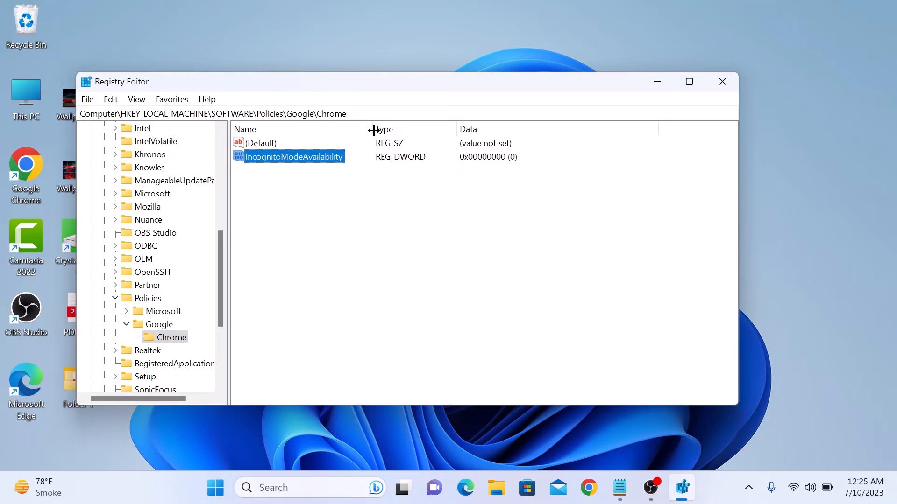
Step: Modify IncognitoModeAvailability so its value data is 1
right_click(293, 157)
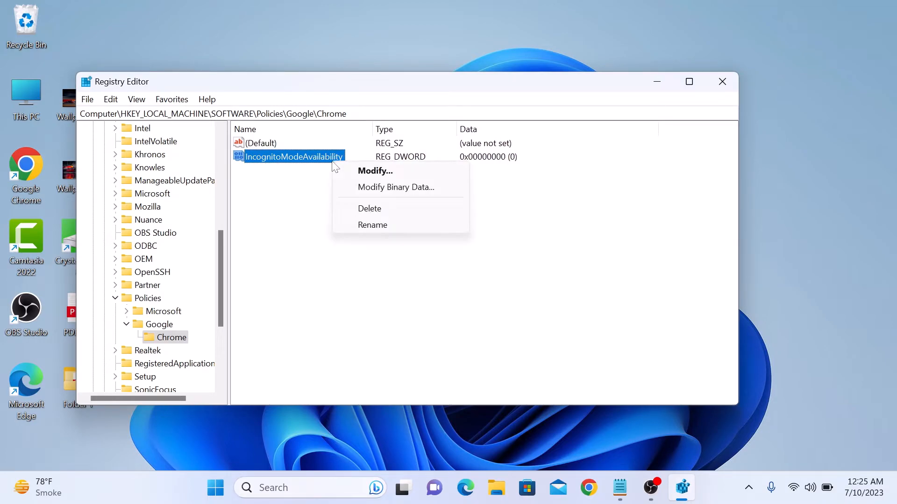
left_click(375, 171)
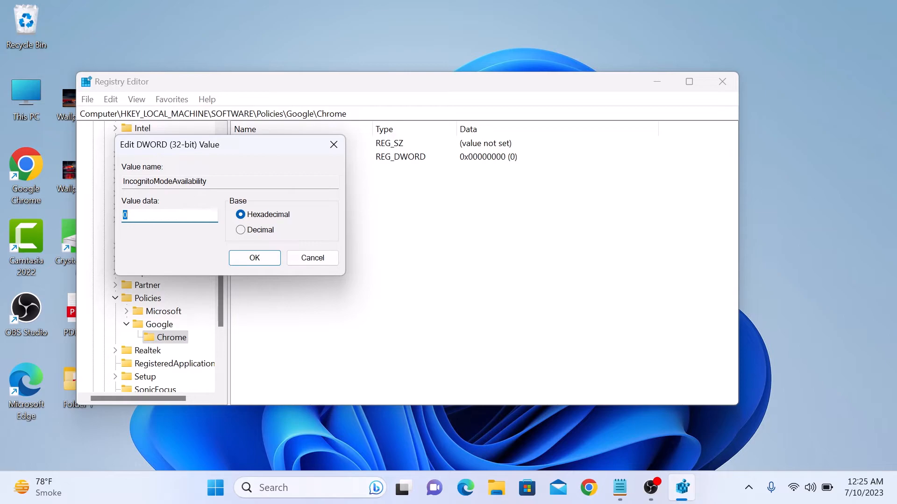
type("1")
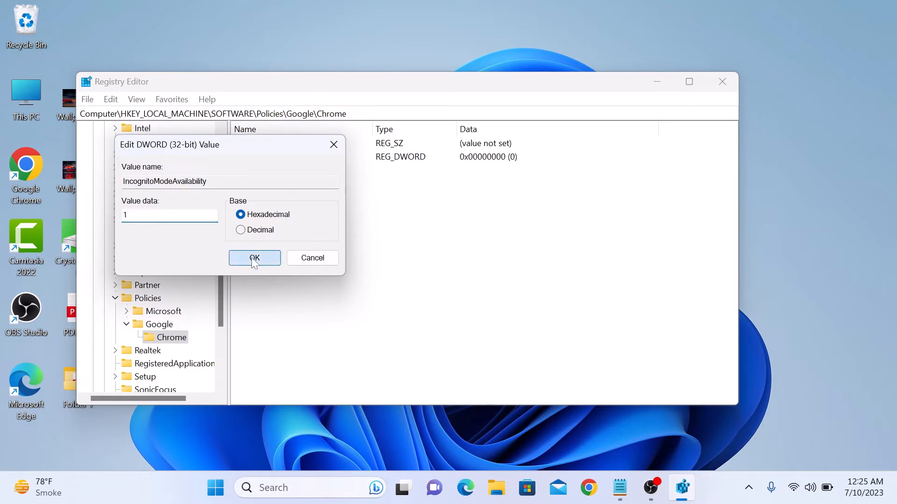
left_click(254, 258)
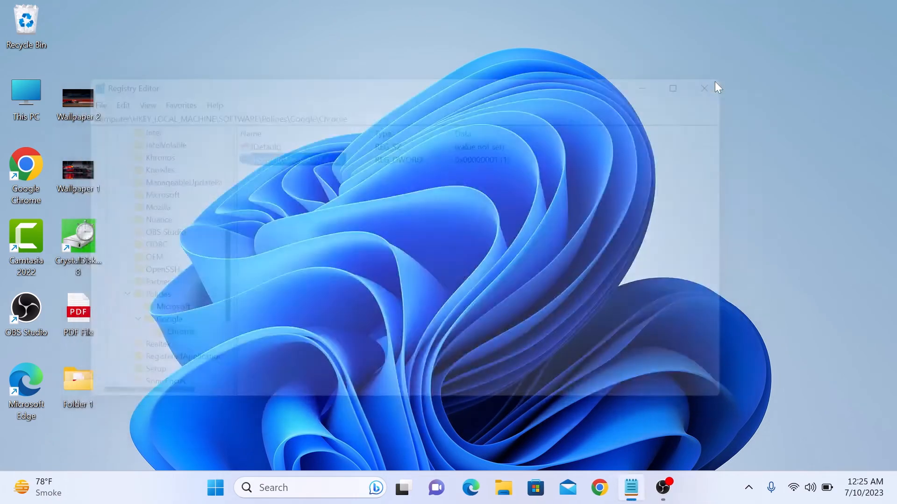
Step: Close Registry Editor and relaunch Chrome
left_click(704, 88)
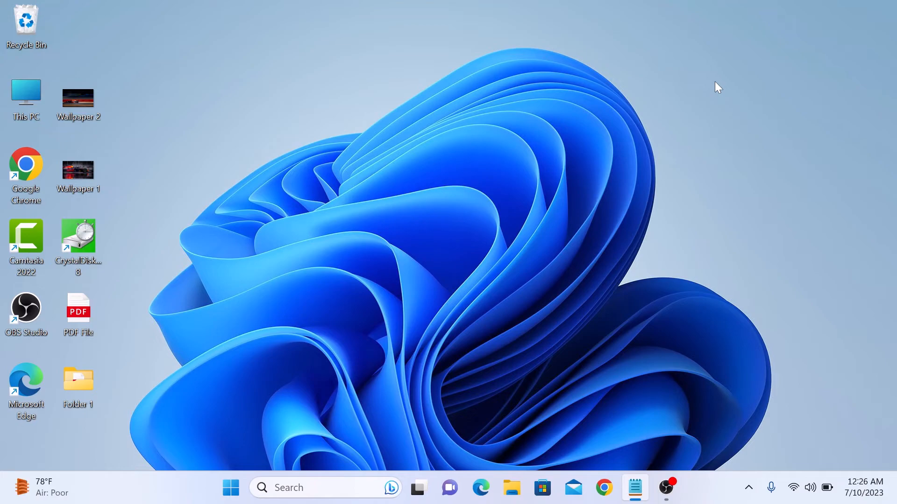
left_click(603, 487)
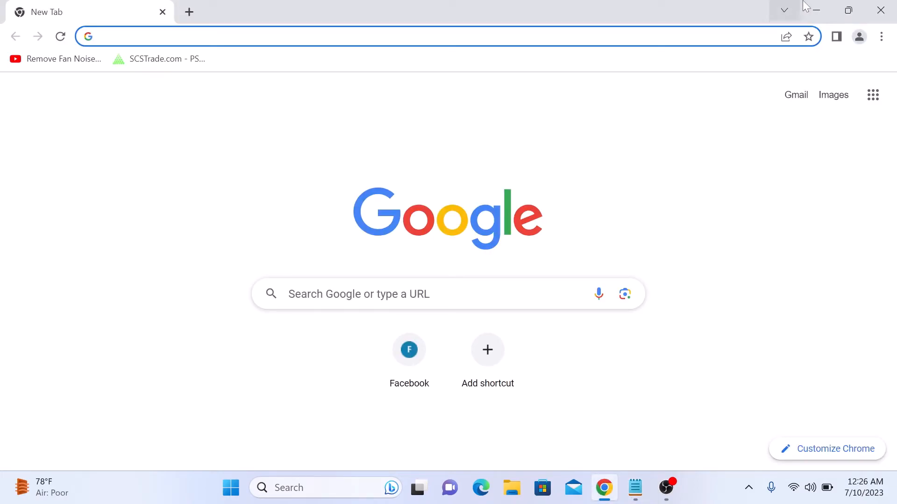
Step: Show Chrome's three-dot menu with New Incognito window greyed out
left_click(880, 36)
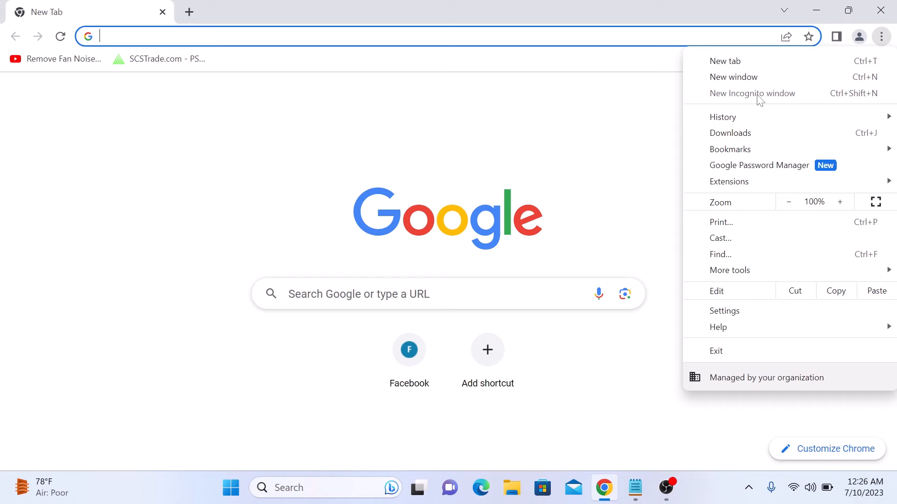
mouse_move(755, 99)
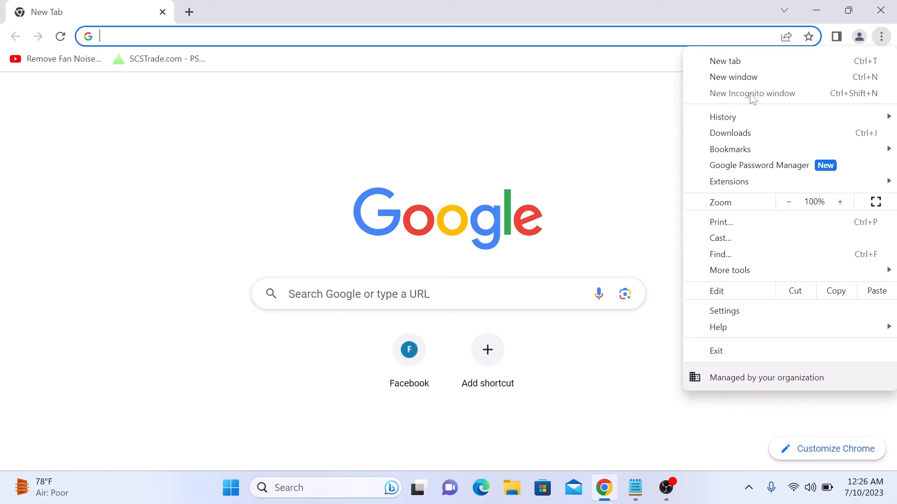
mouse_move(765, 99)
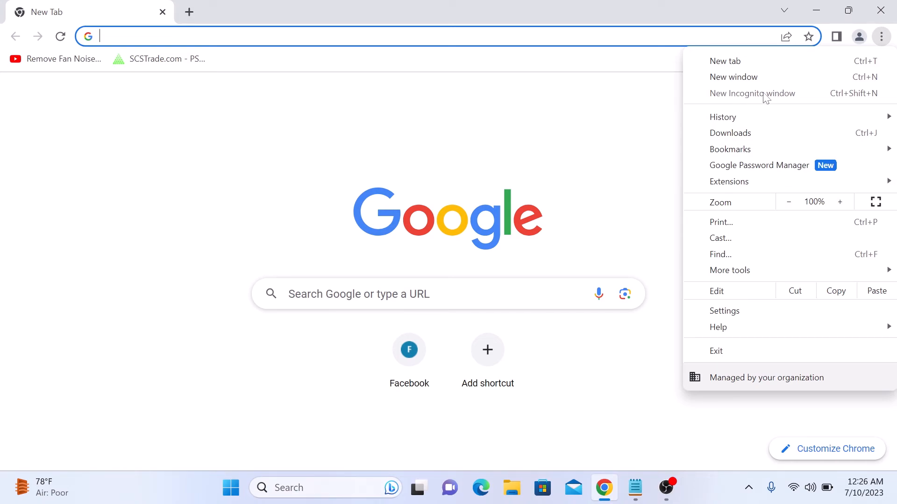